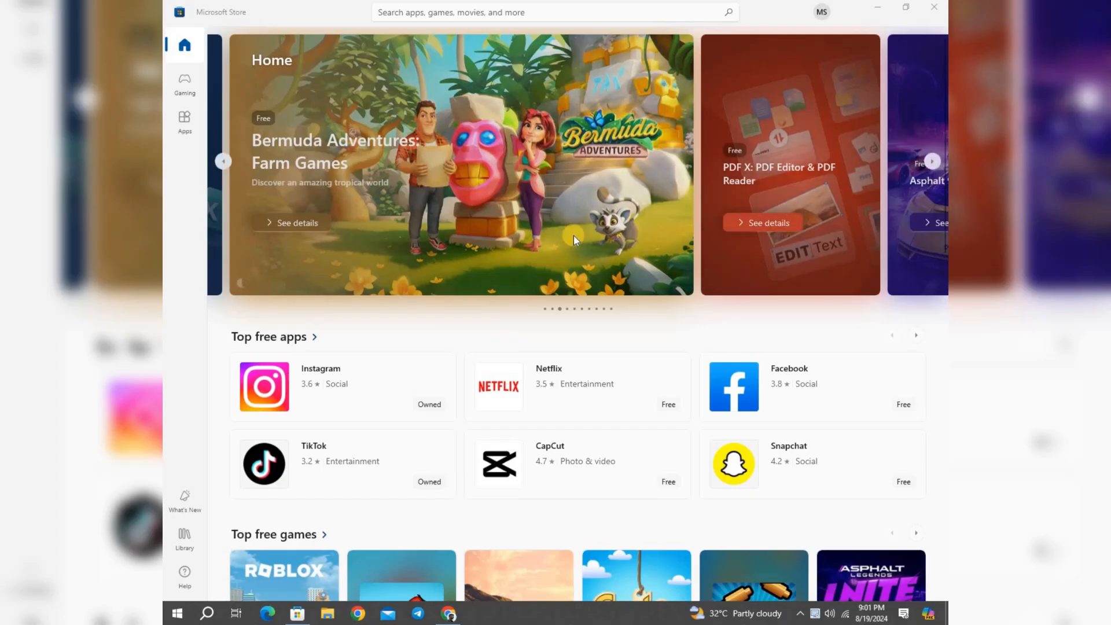
# - Search Microsoft Store for 'capcut' and open the CapCut app page
pyautogui.scroll(-3)
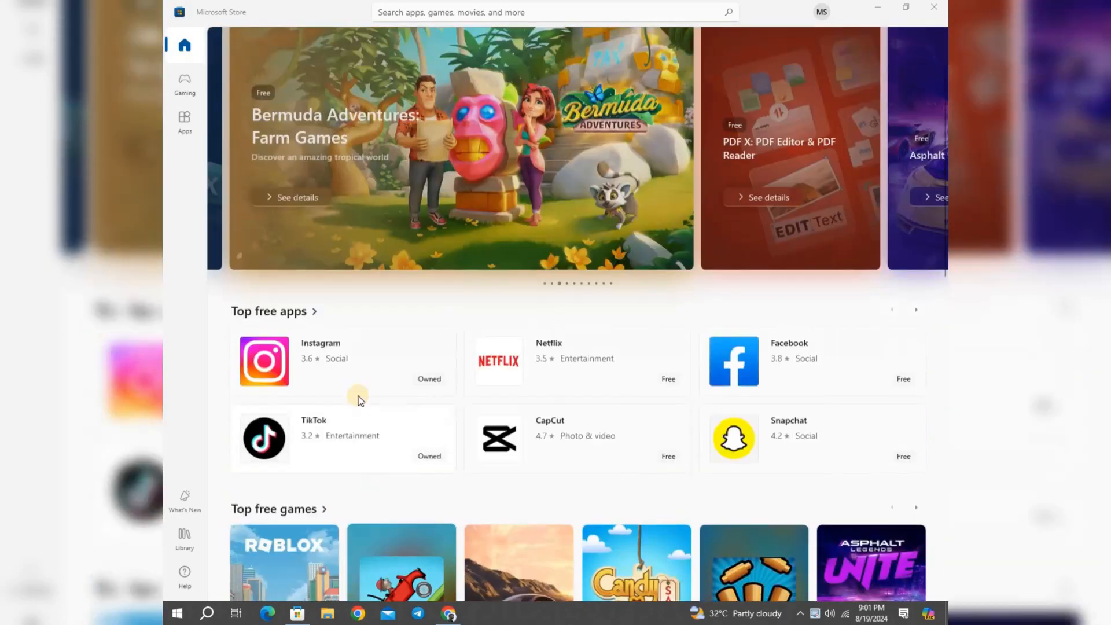
pyautogui.scroll(-3)
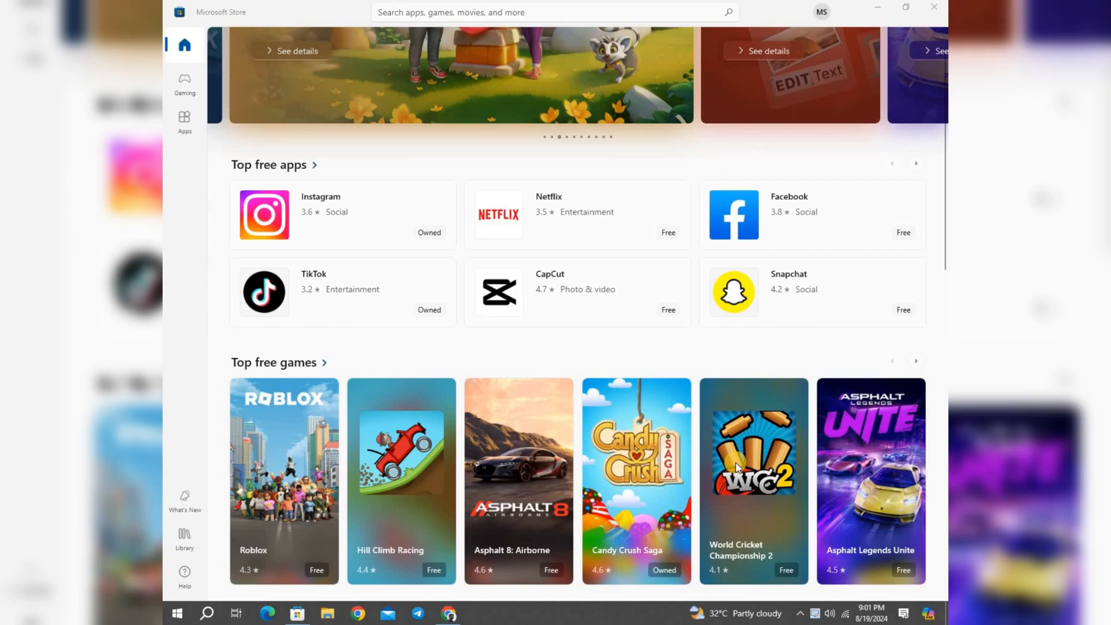
pyautogui.scroll(-3)
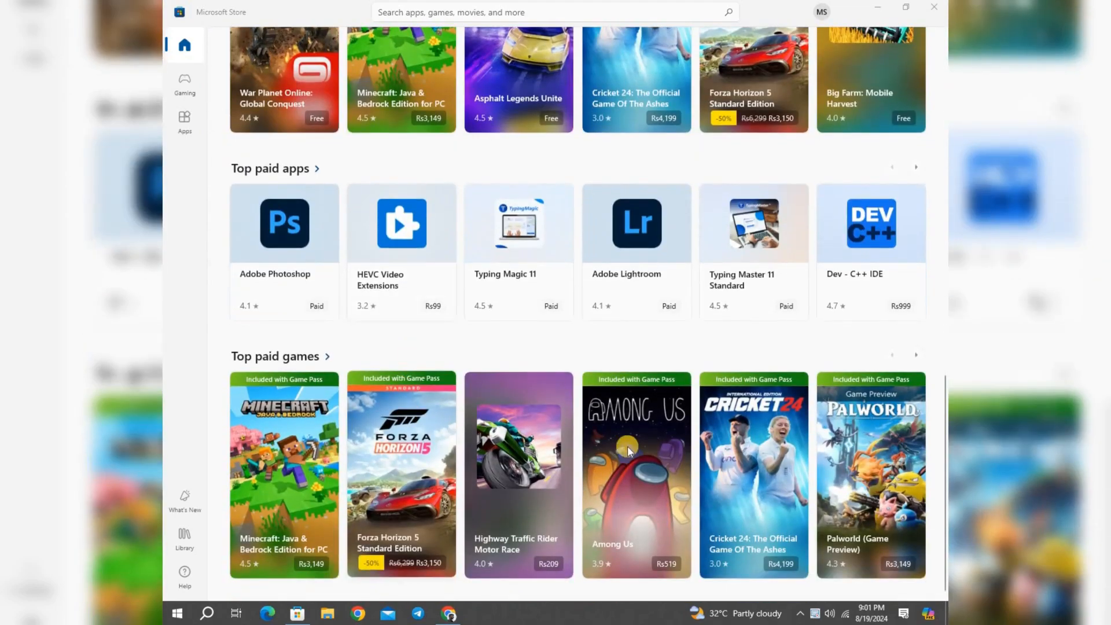
pyautogui.moveTo(583, 304)
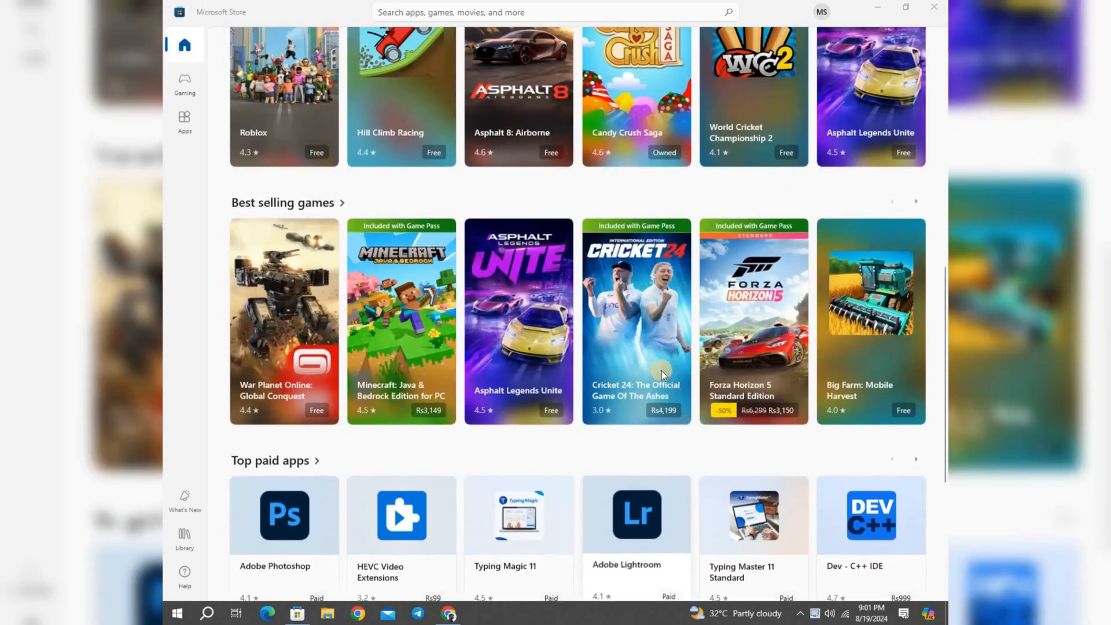
pyautogui.scroll(3)
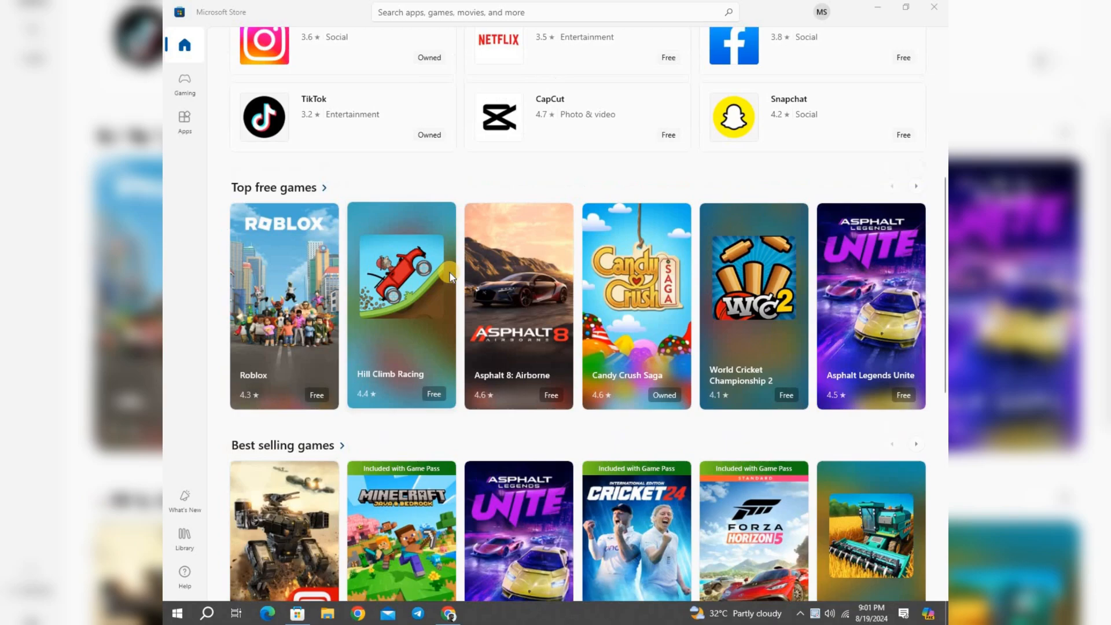
pyautogui.click(553, 12)
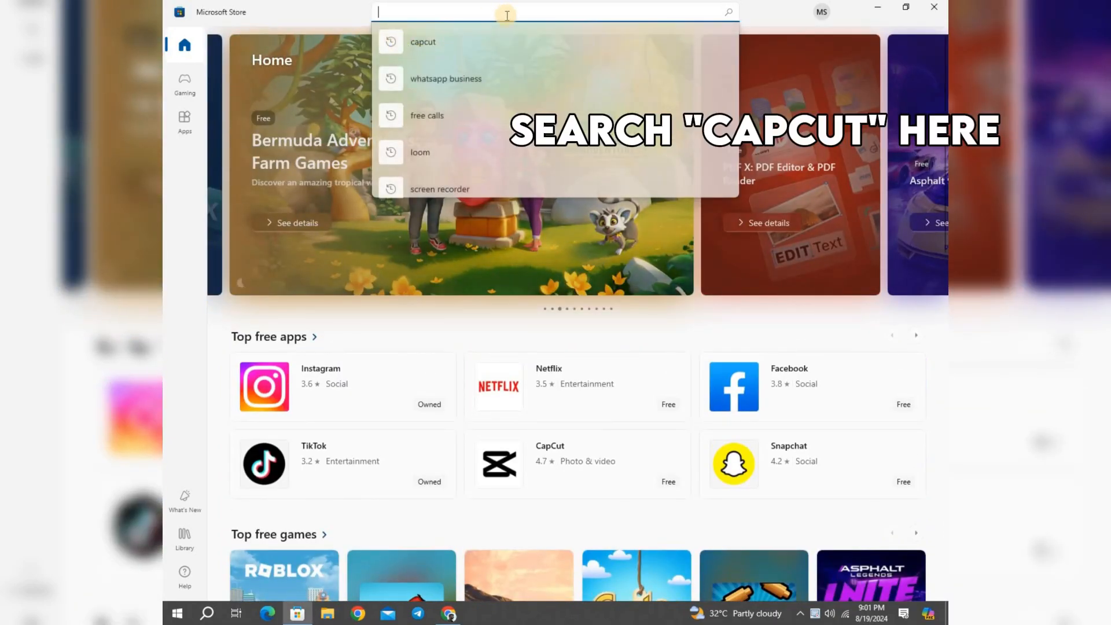
pyautogui.write('capcut')
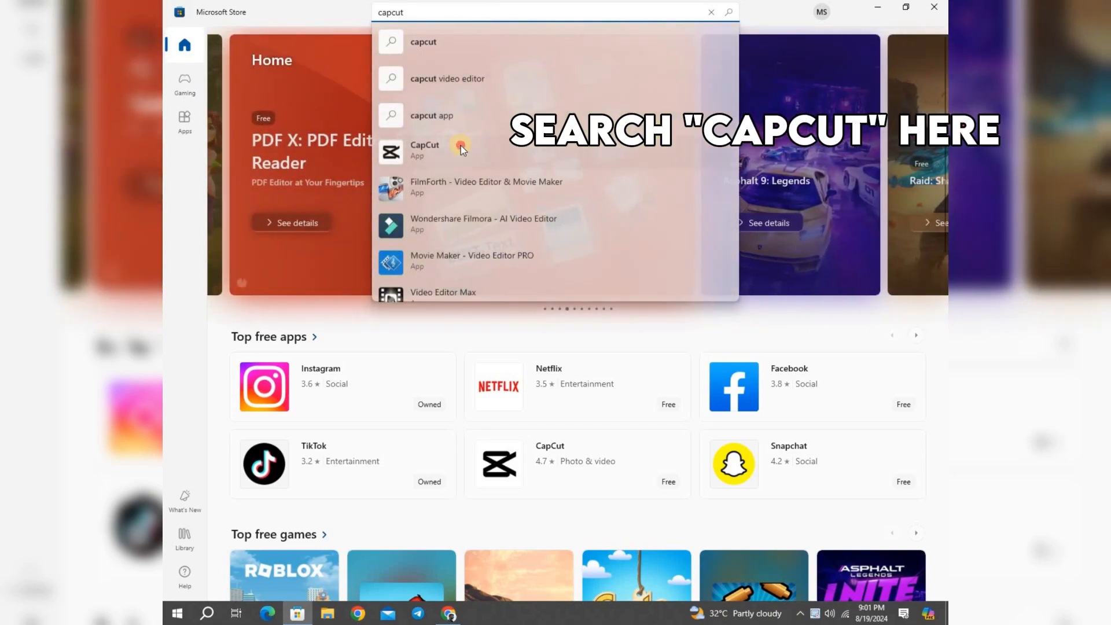
pyautogui.click(424, 149)
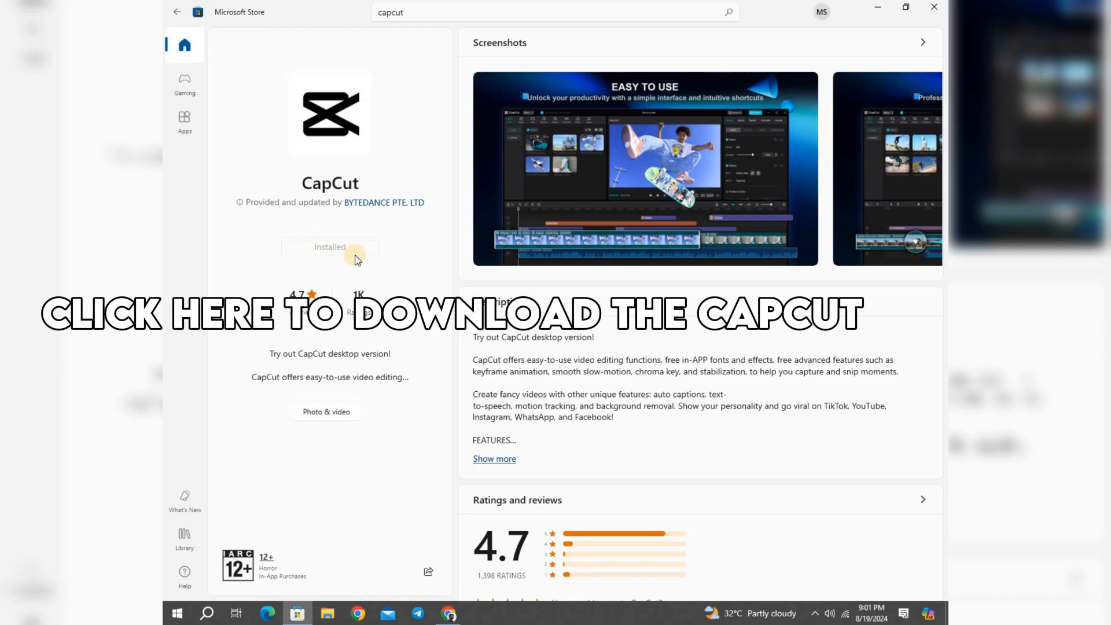
pyautogui.moveTo(933, 11)
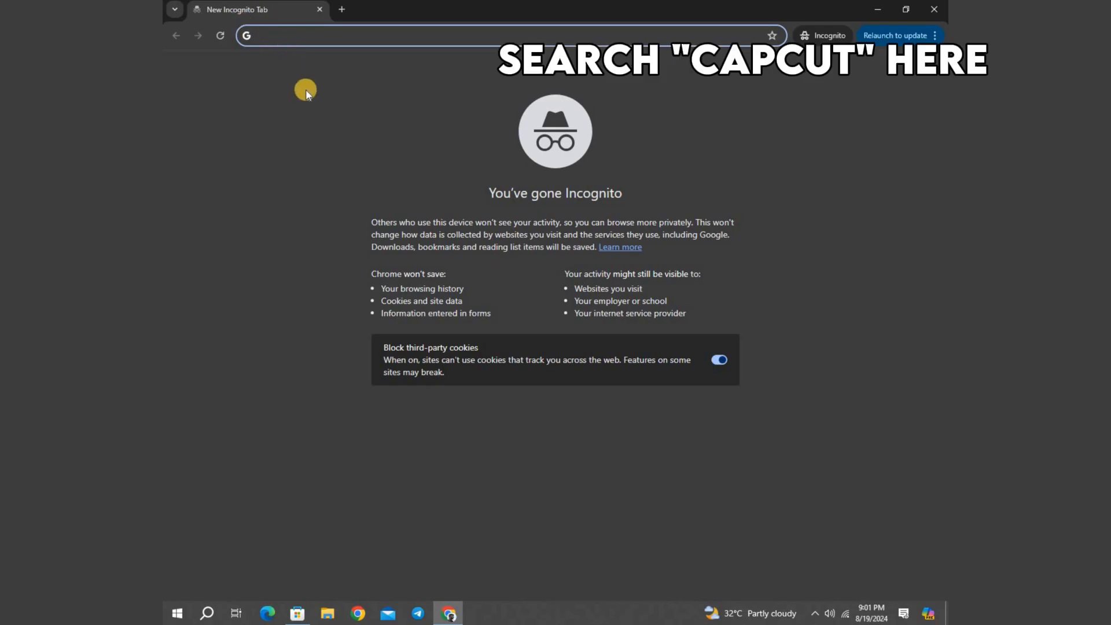
# - Enter 'capcut' in Chrome's address bar and go to capcut.com
pyautogui.write('cq')
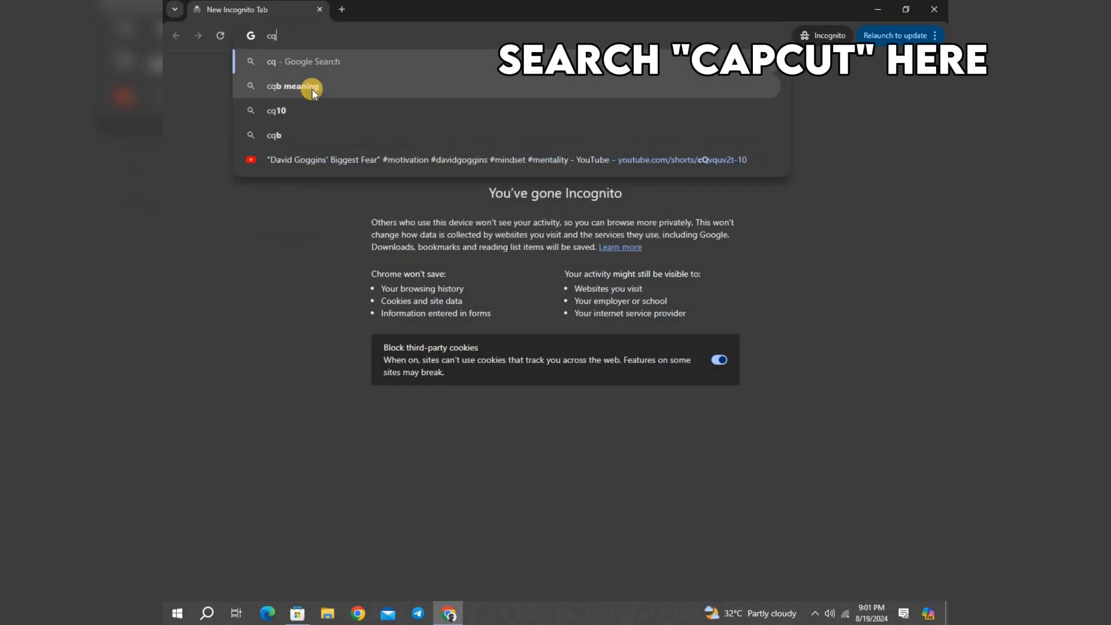
pyautogui.write('capcut')
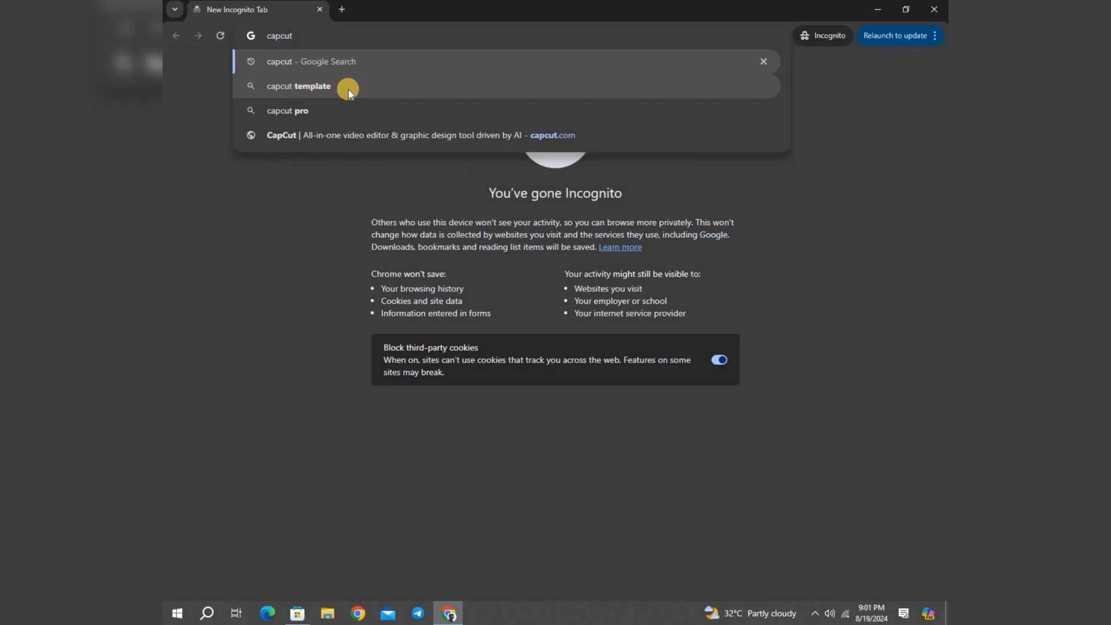
pyautogui.click(311, 61)
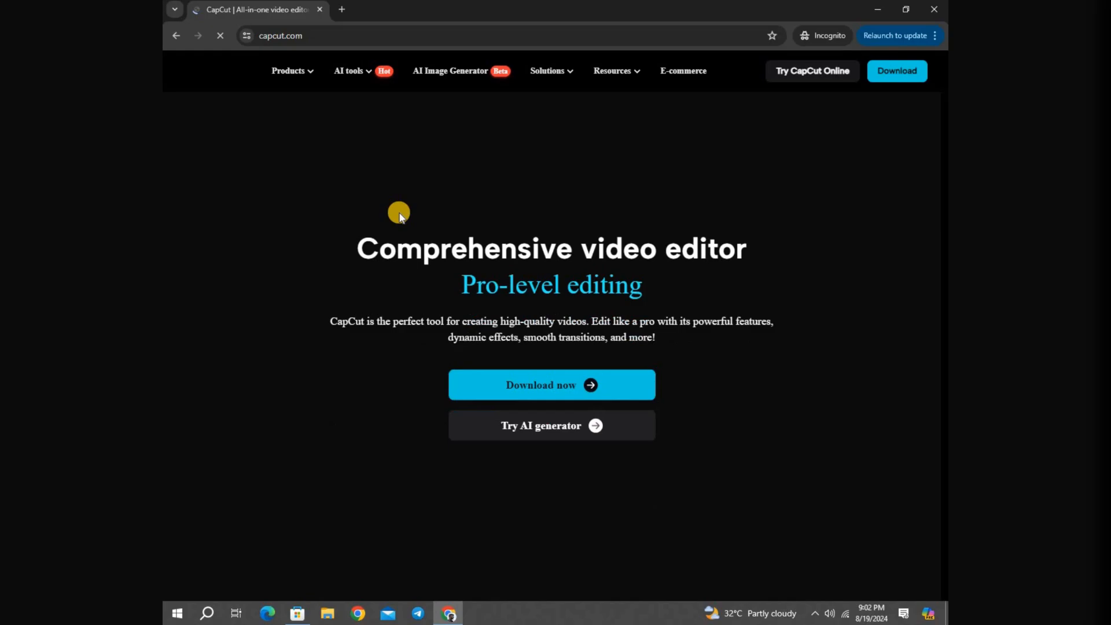
# - Start downloading the CapCut desktop installer with the Download now button on capcut.com
pyautogui.scroll(-3)
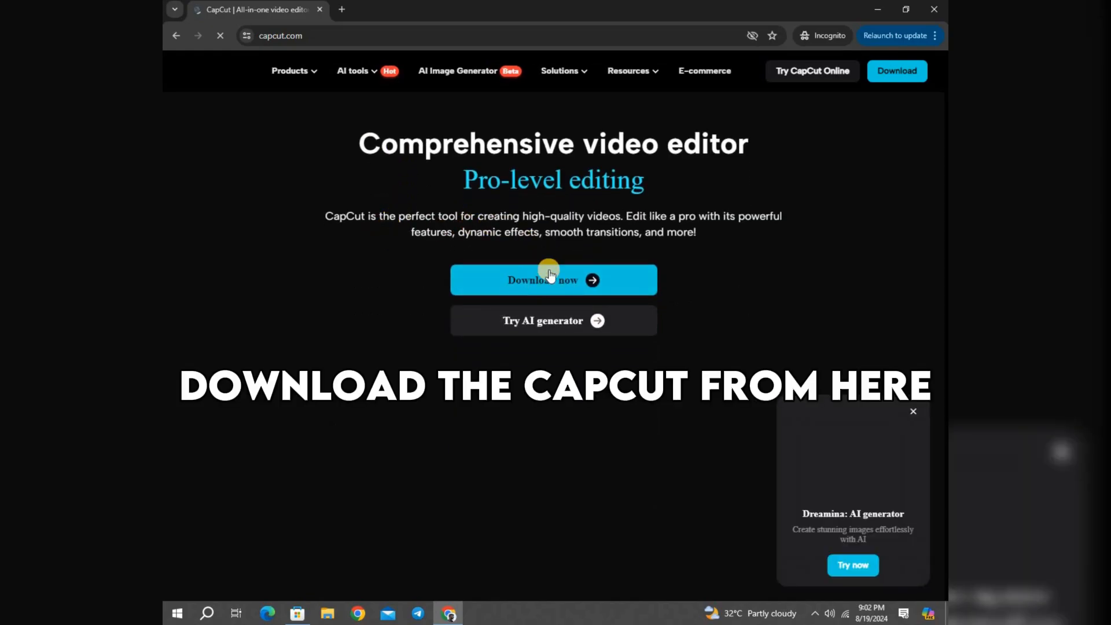
pyautogui.click(553, 279)
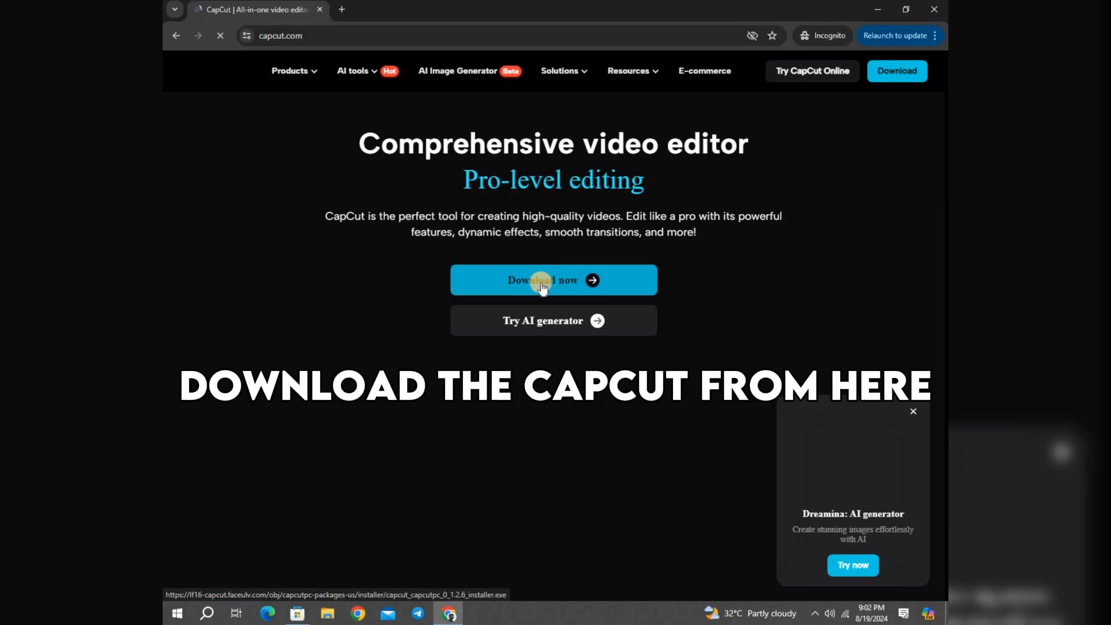
pyautogui.click(553, 281)
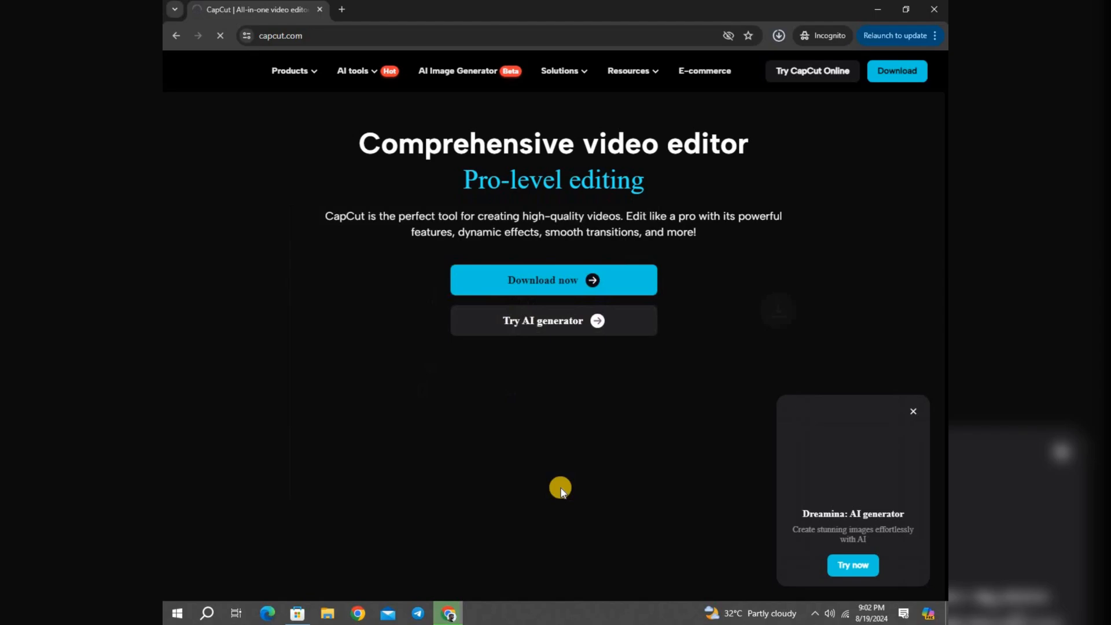
pyautogui.moveTo(782, 67)
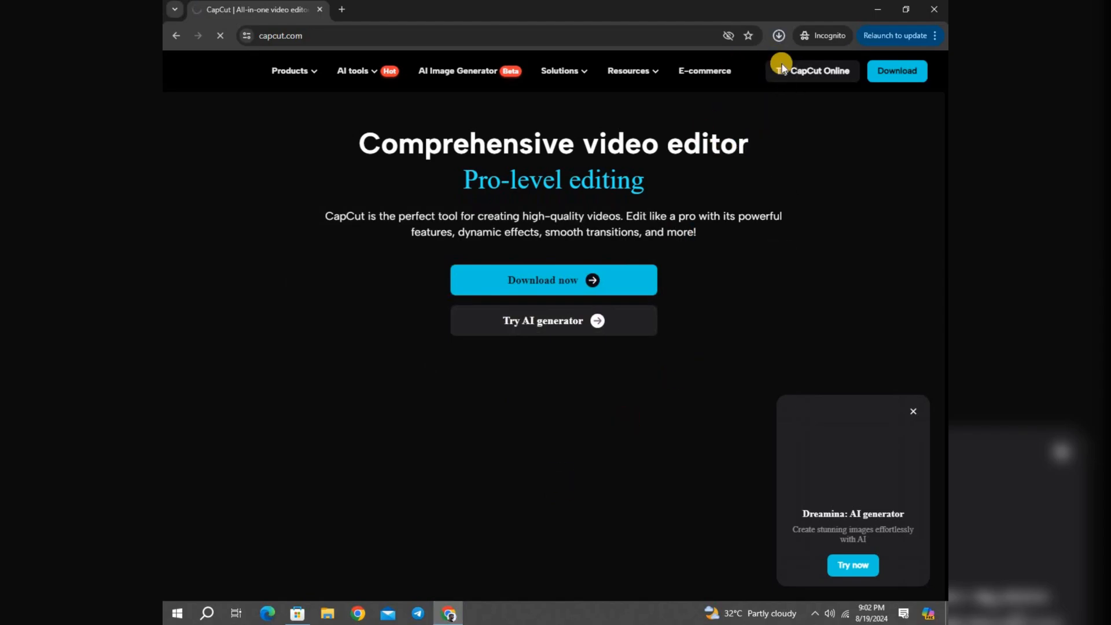
# - Run capcut_capcutpc_0_1.2.6_installer.exe from Chrome's downloads list
pyautogui.click(778, 36)
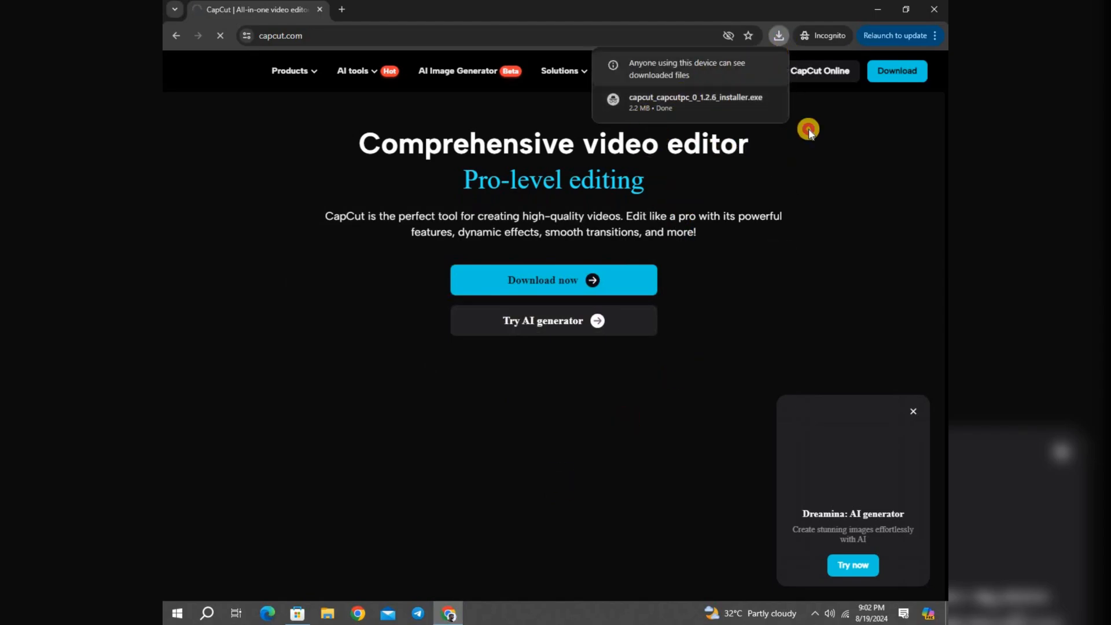
pyautogui.click(778, 35)
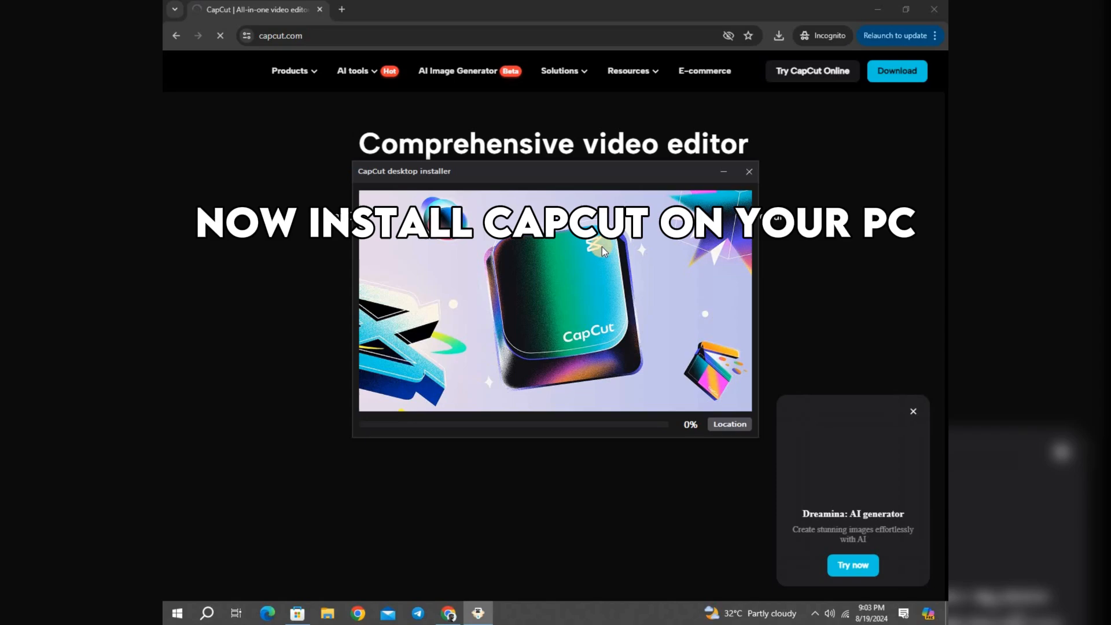
# - Expand the installer's Location options to reveal the install folder F:\CapCut
pyautogui.click(730, 423)
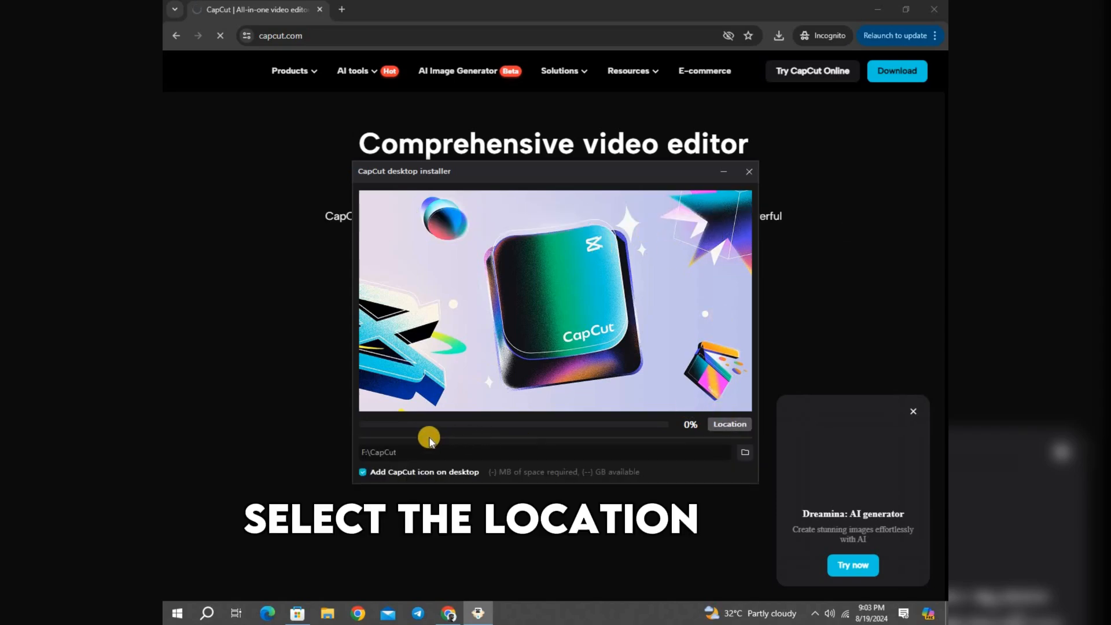
pyautogui.moveTo(742, 454)
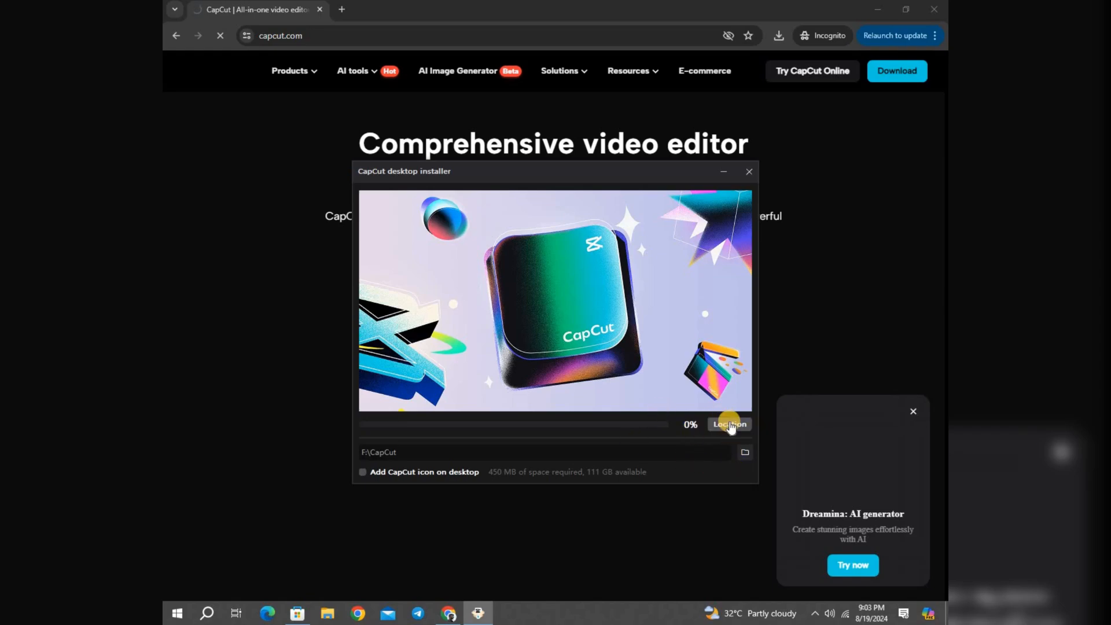
pyautogui.moveTo(562, 328)
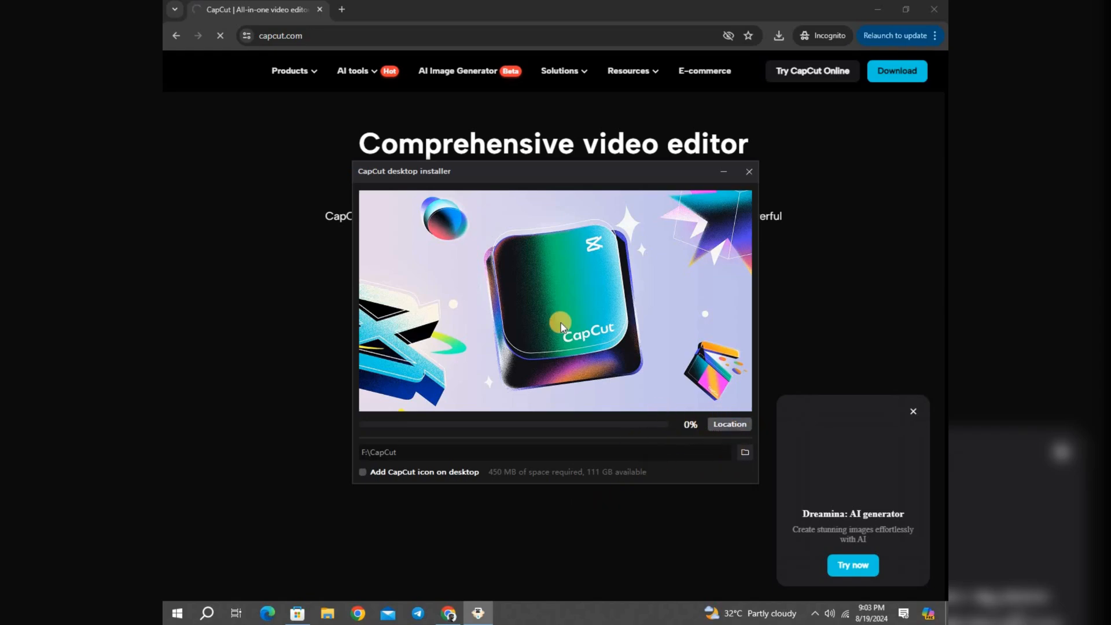
pyautogui.moveTo(744, 357)
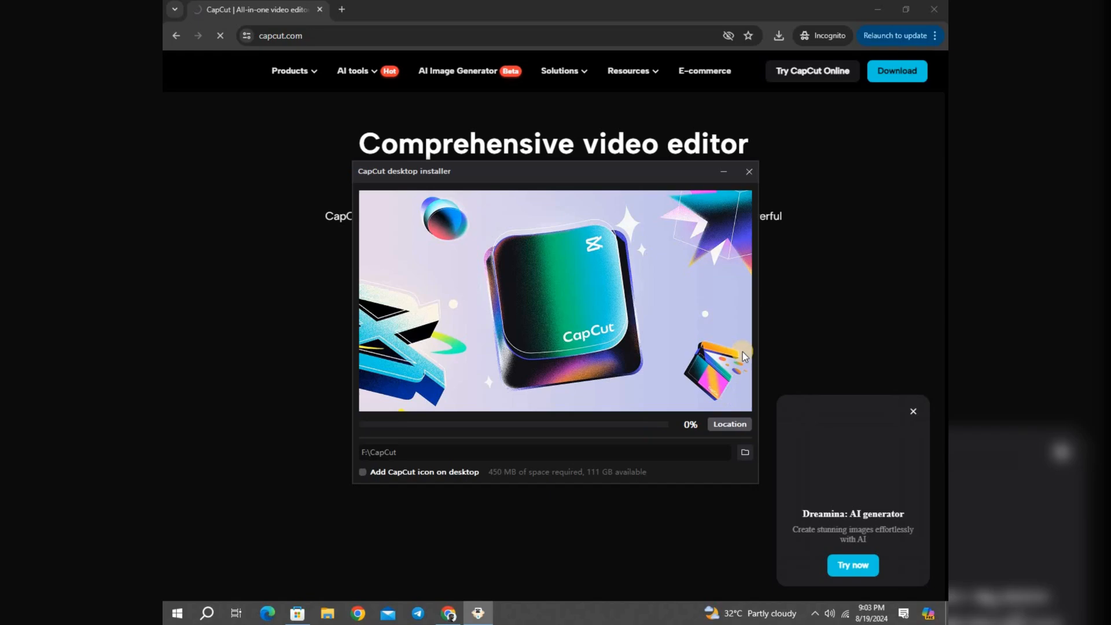